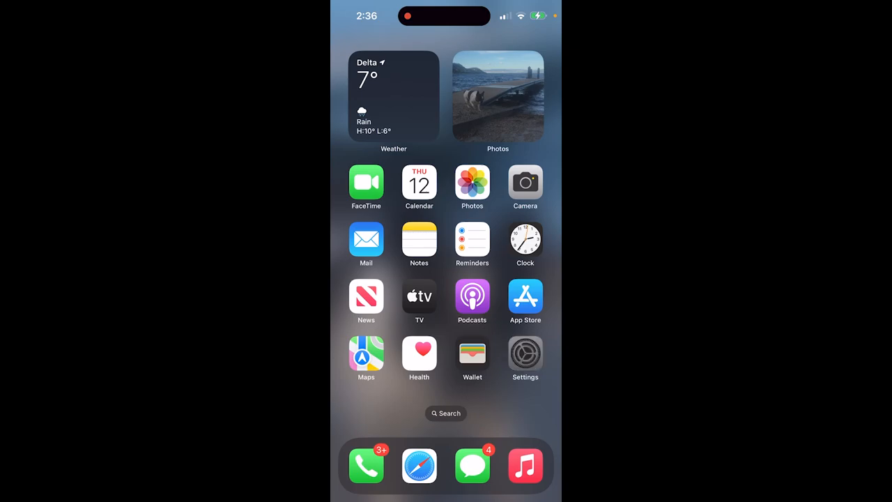
Step: Open Settings and scroll the list to reach the Camera settings page
click(524, 353)
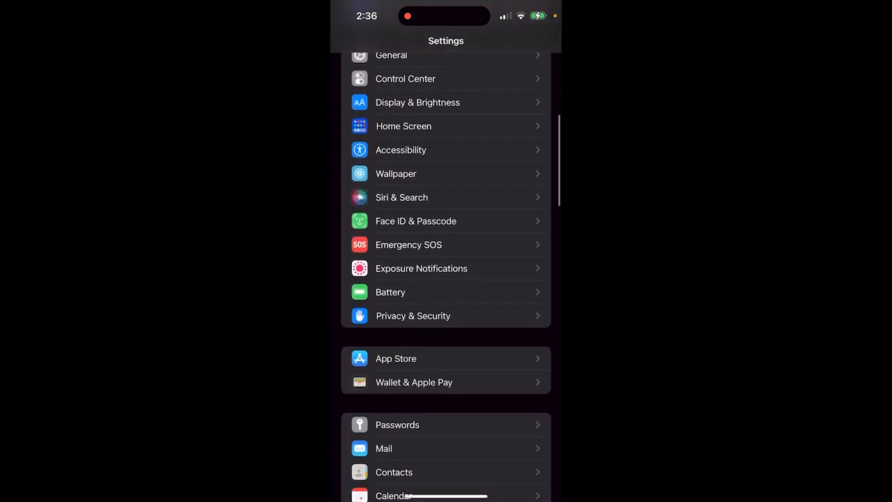
scroll(down, 3)
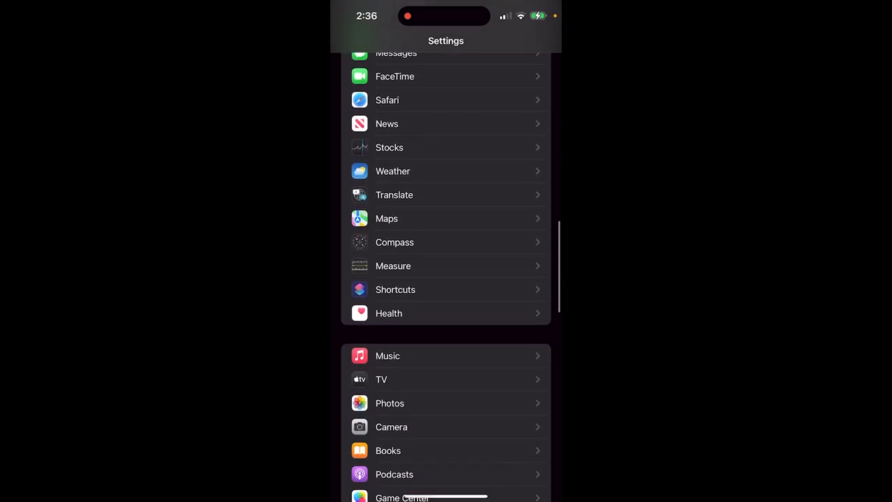
scroll(up, 3)
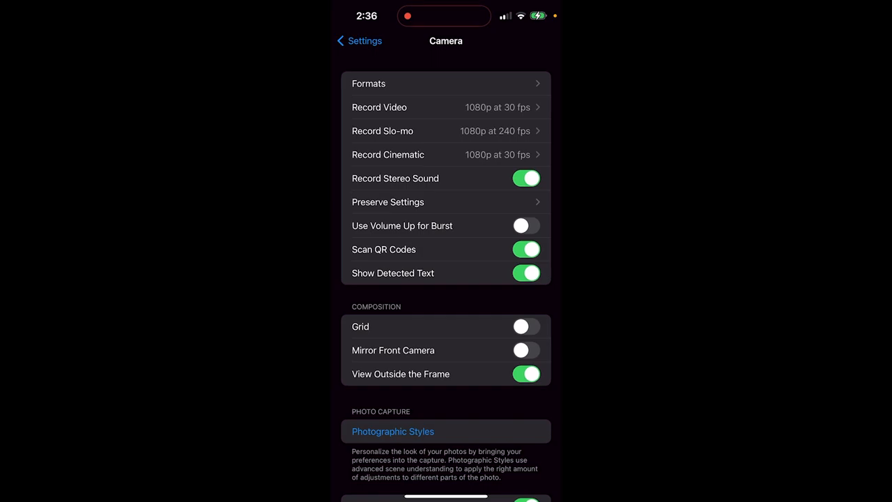
Step: In Camera Formats, switch on Apple ProRAW with 48 MP ProRAW Resolution
click(445, 83)
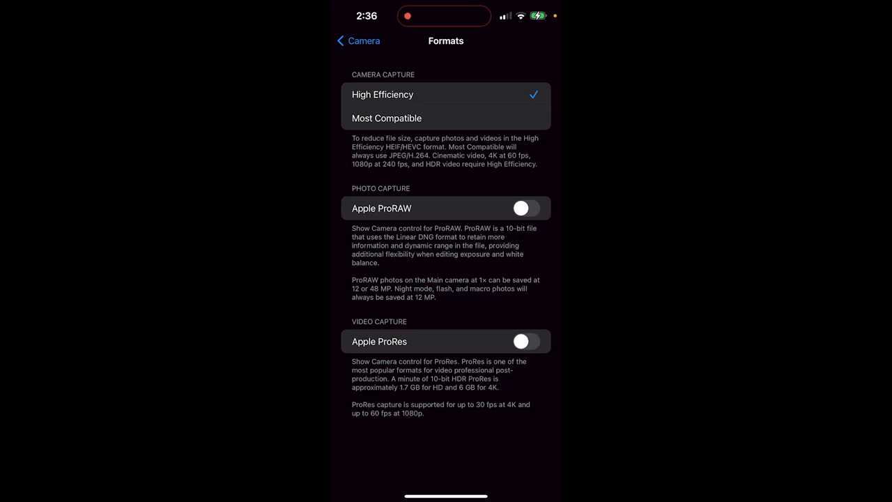
click(525, 207)
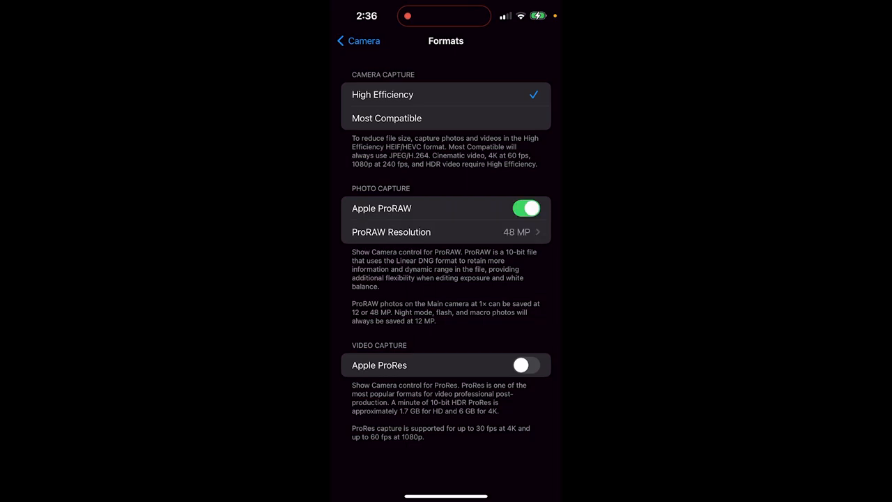